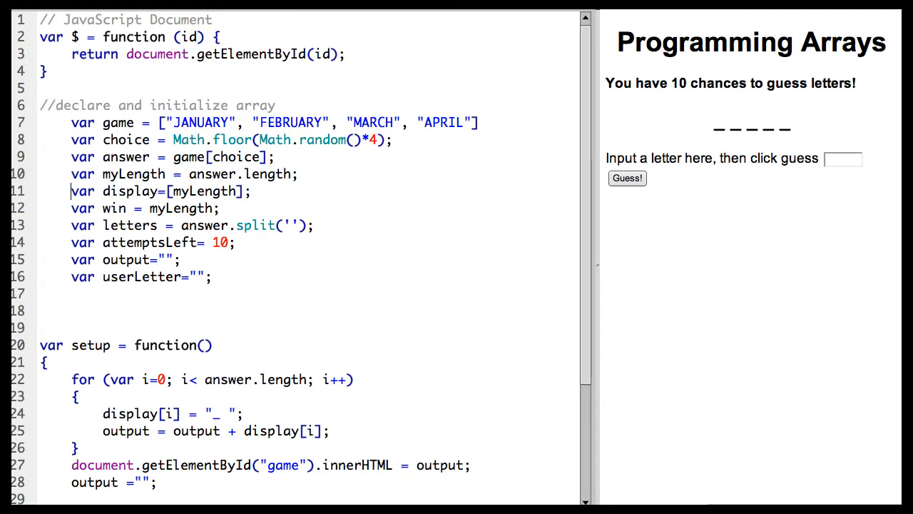
scroll("down", 3)
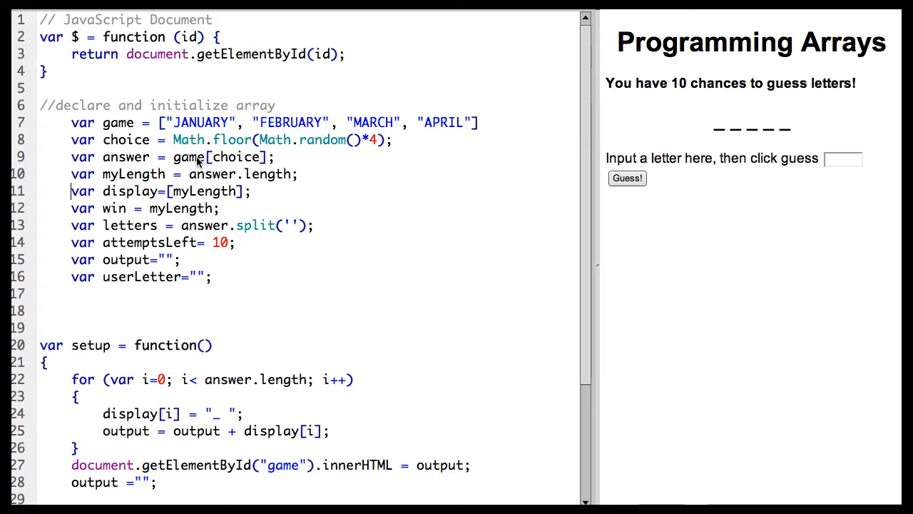
mouse_move(294, 139)
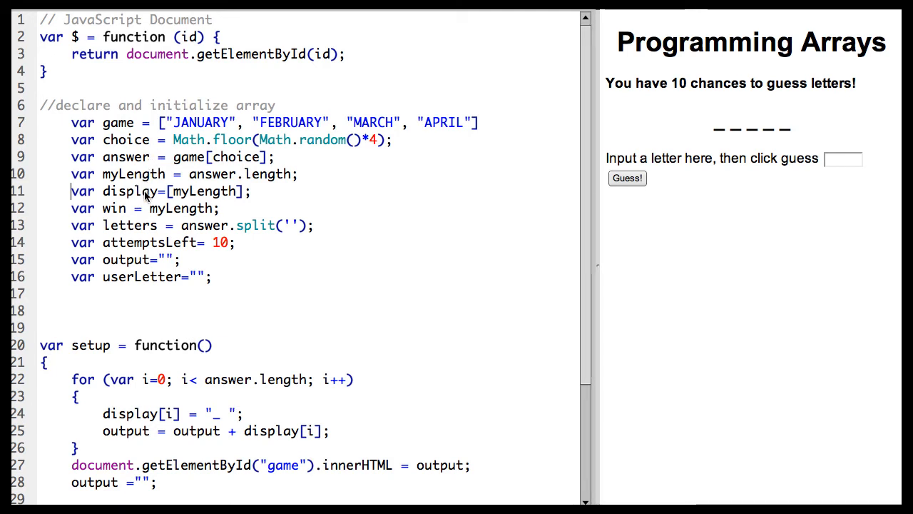
mouse_move(694, 143)
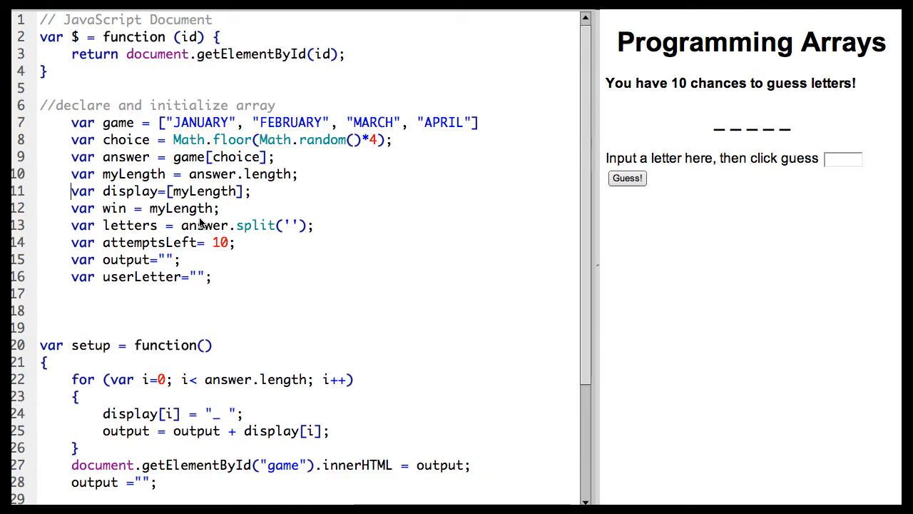
mouse_move(168, 218)
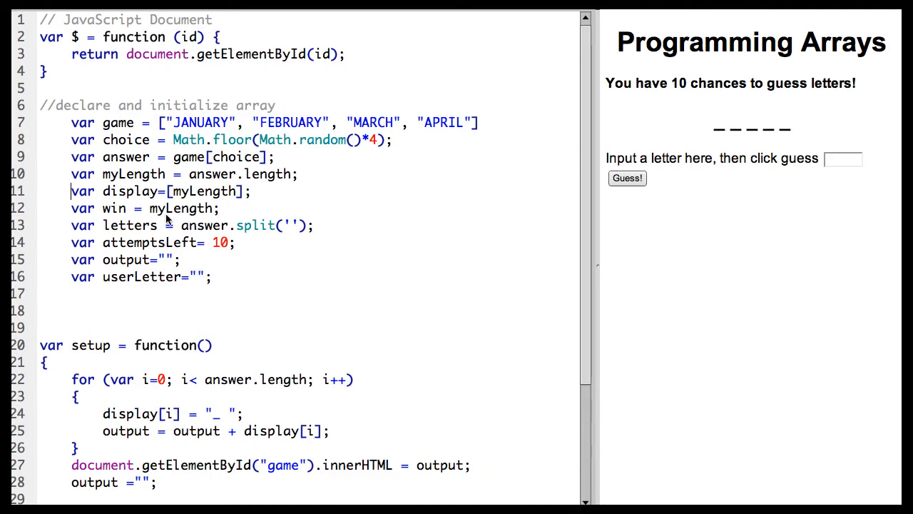
mouse_move(163, 215)
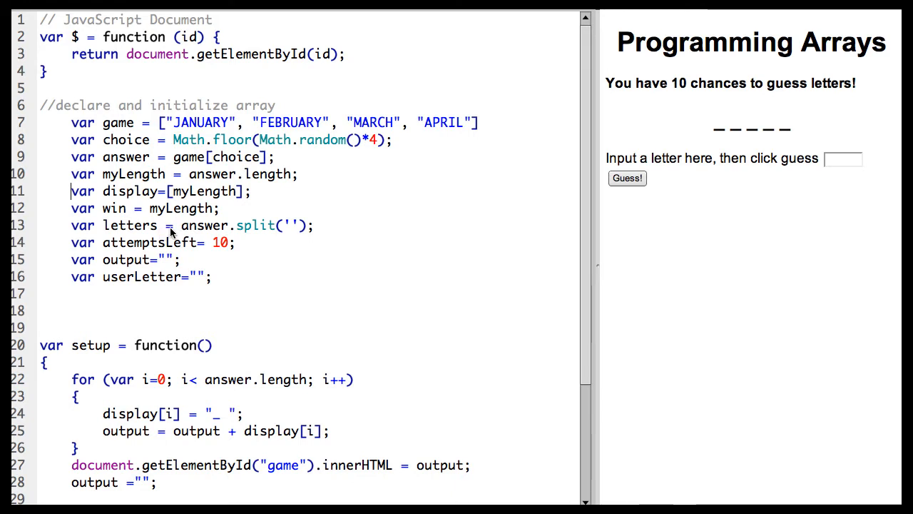
mouse_move(203, 230)
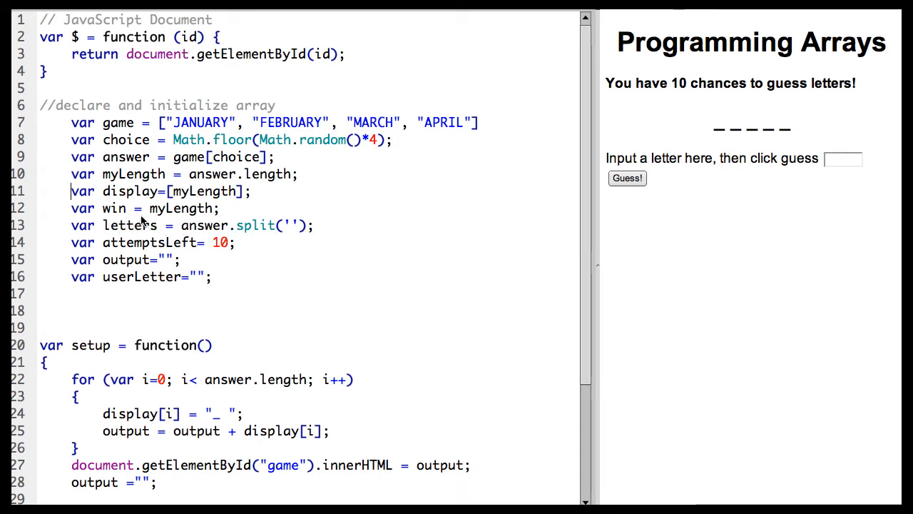
mouse_move(219, 219)
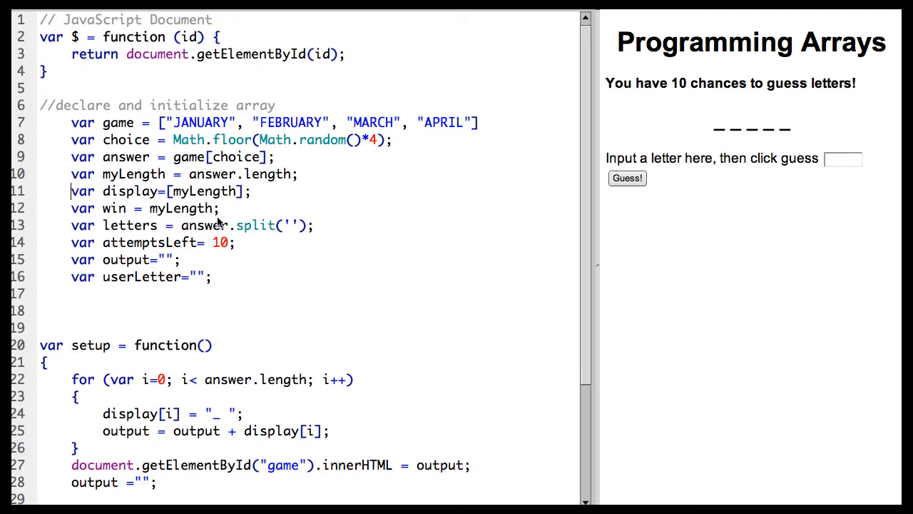
mouse_move(173, 228)
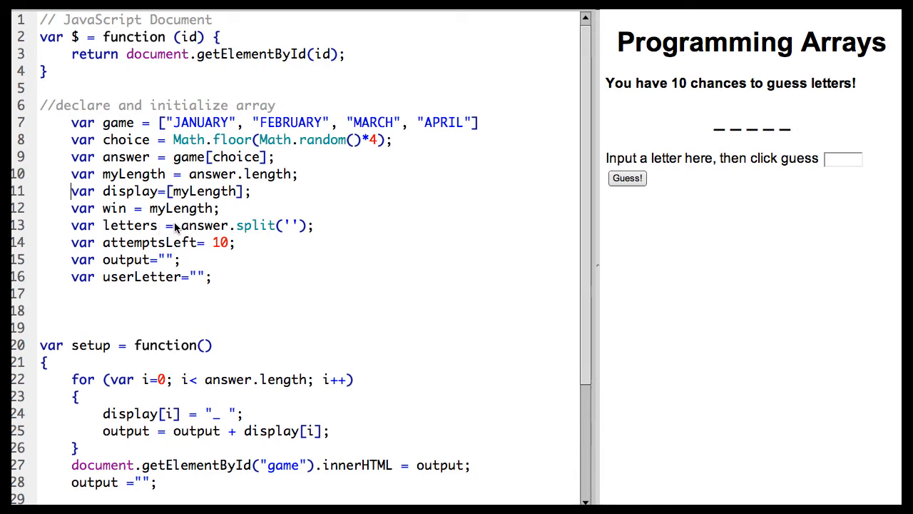
mouse_move(152, 242)
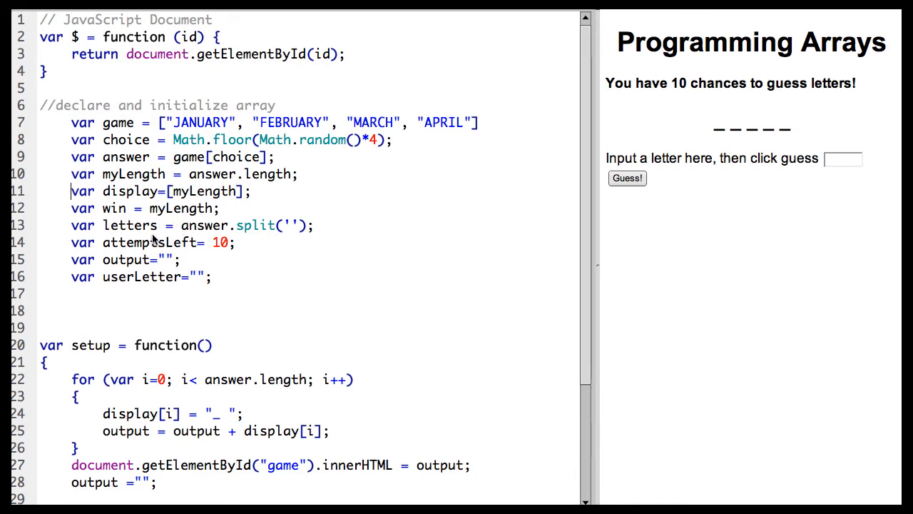
mouse_move(781, 100)
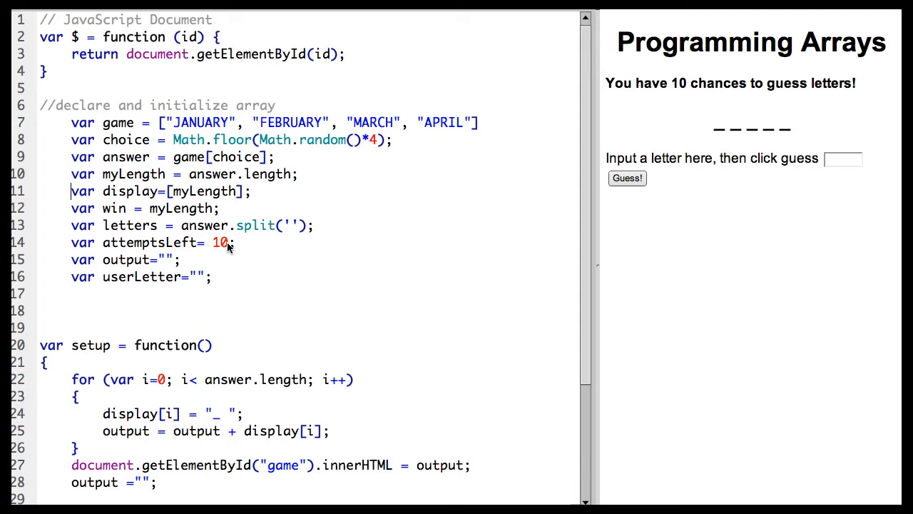
mouse_move(181, 266)
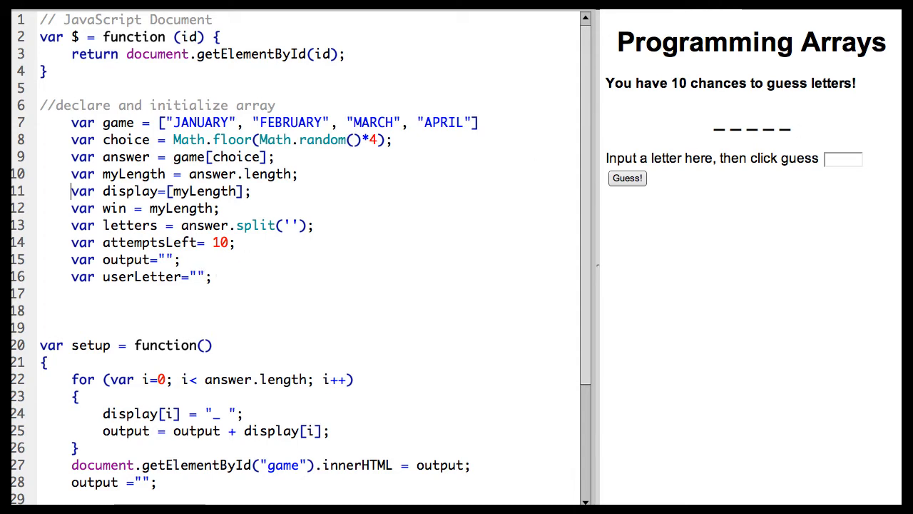
mouse_move(849, 158)
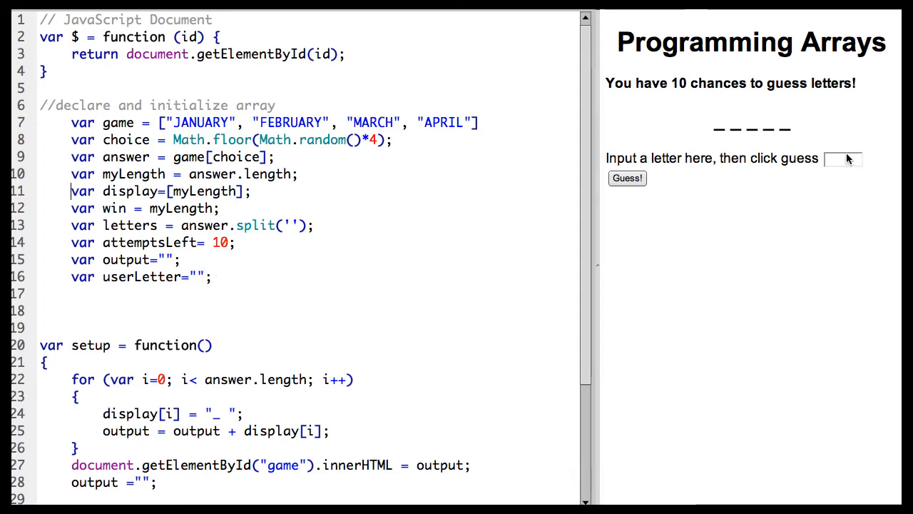
mouse_move(552, 191)
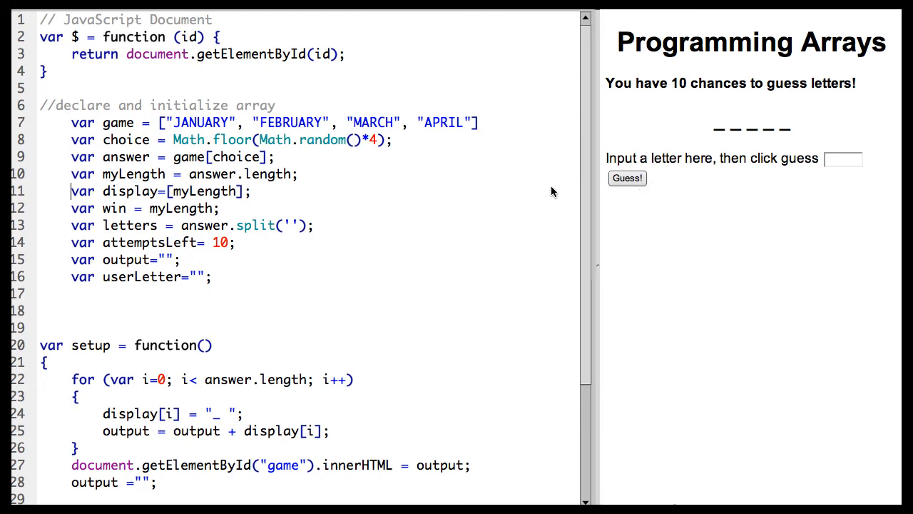
scroll("down", 3)
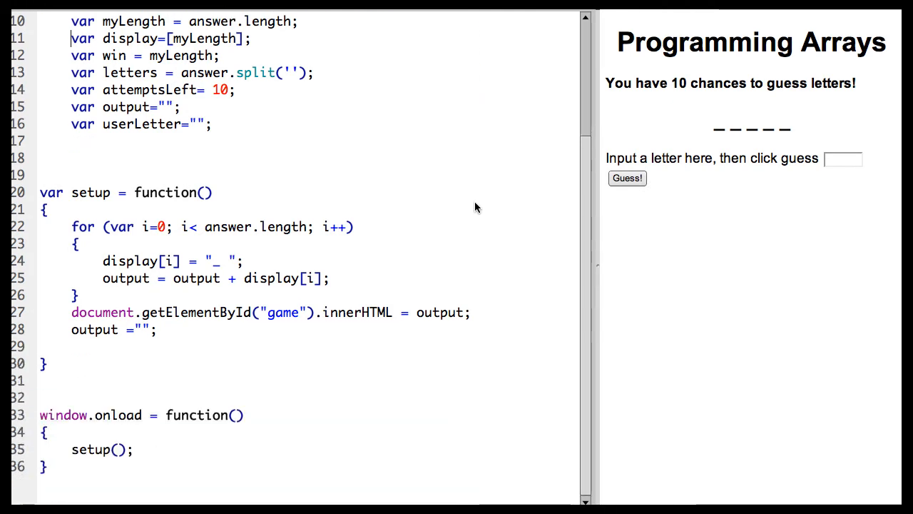
mouse_move(175, 458)
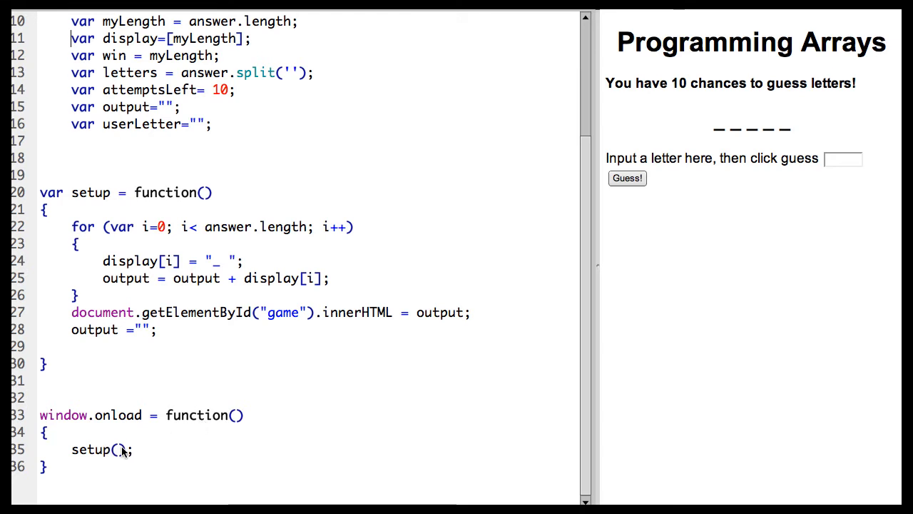
mouse_move(130, 429)
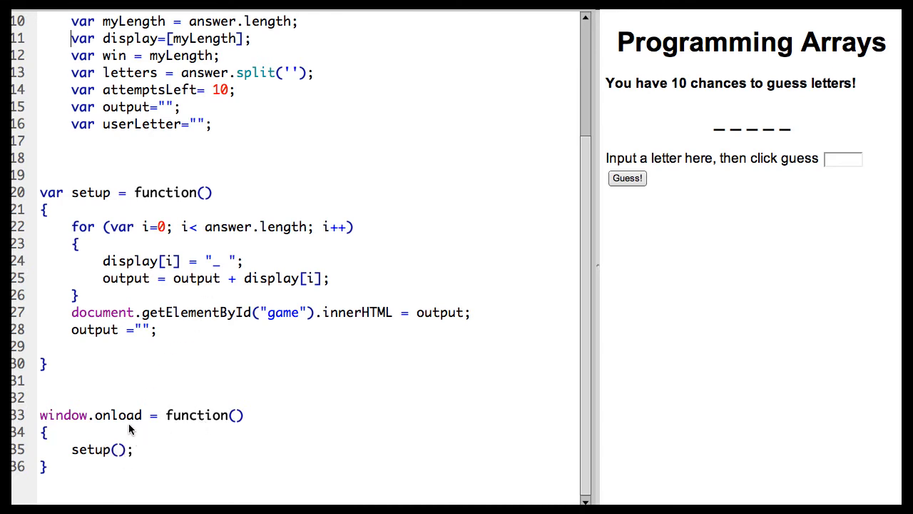
mouse_move(124, 358)
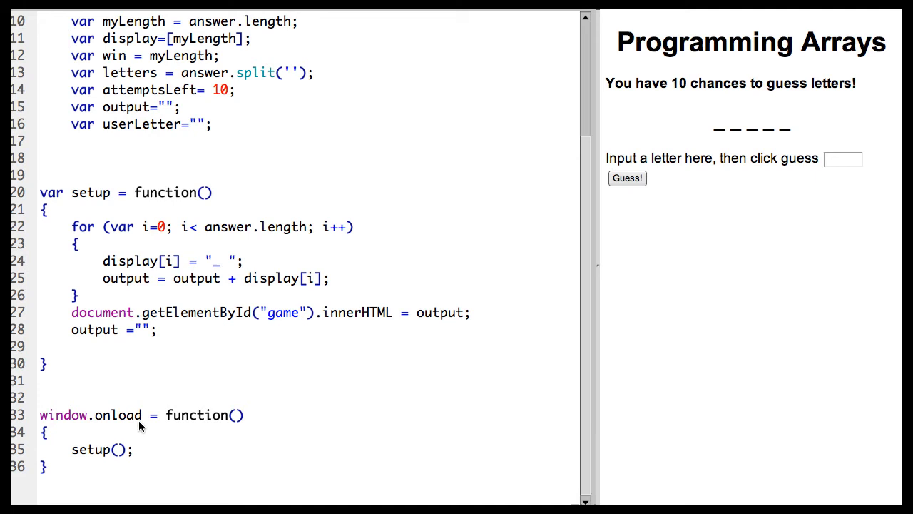
mouse_move(139, 310)
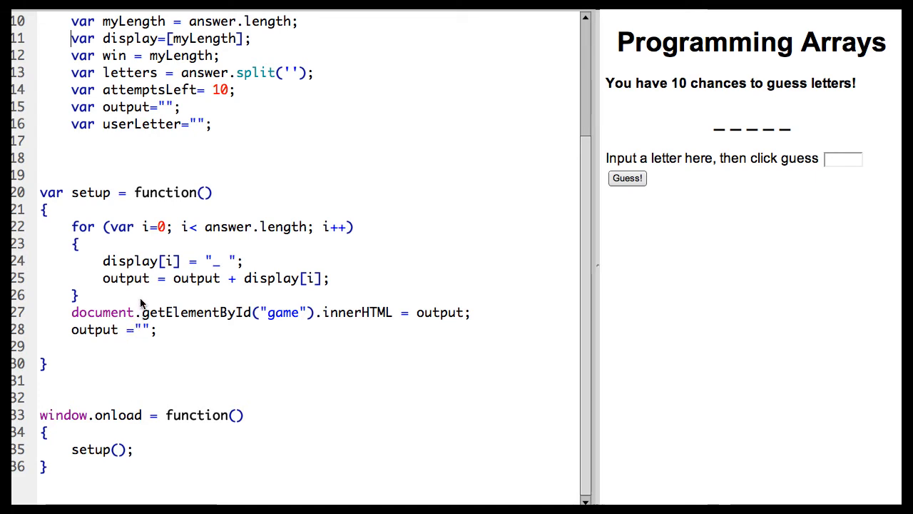
mouse_move(171, 217)
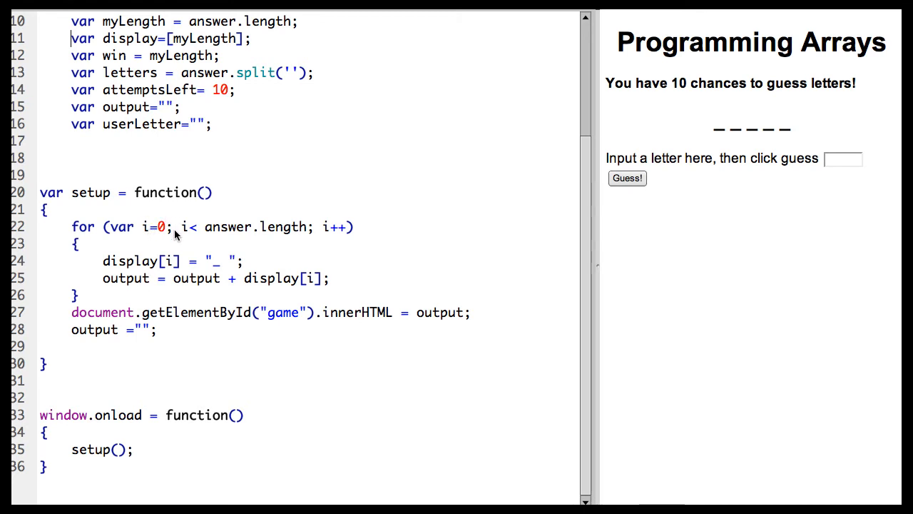
scroll("up", 3)
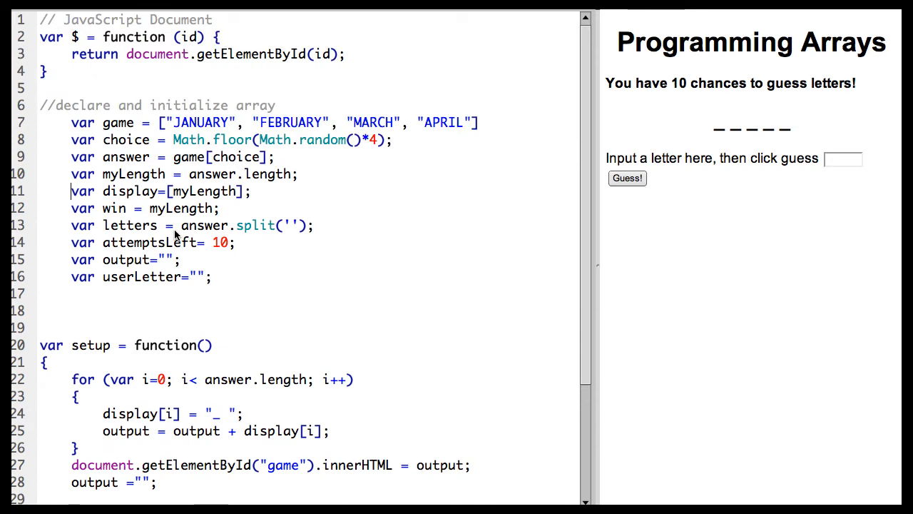
mouse_move(333, 199)
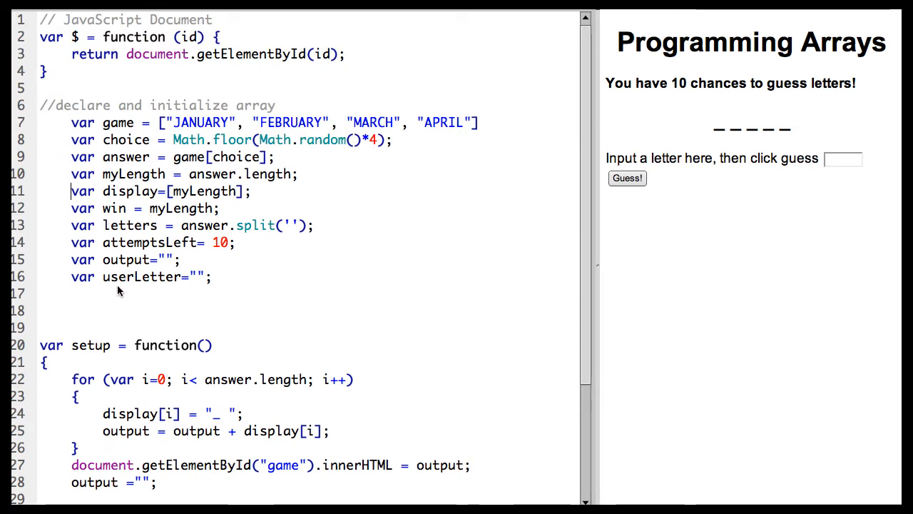
mouse_move(163, 308)
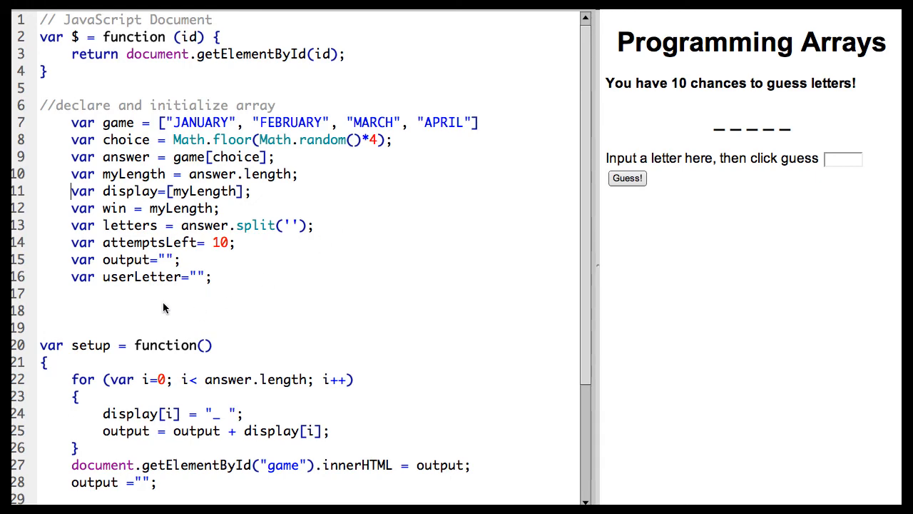
scroll("down", 3)
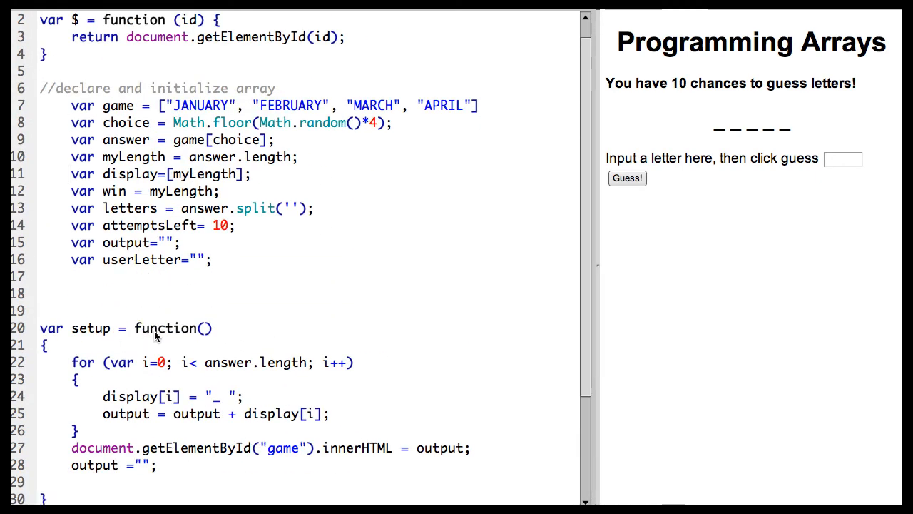
scroll("down", 3)
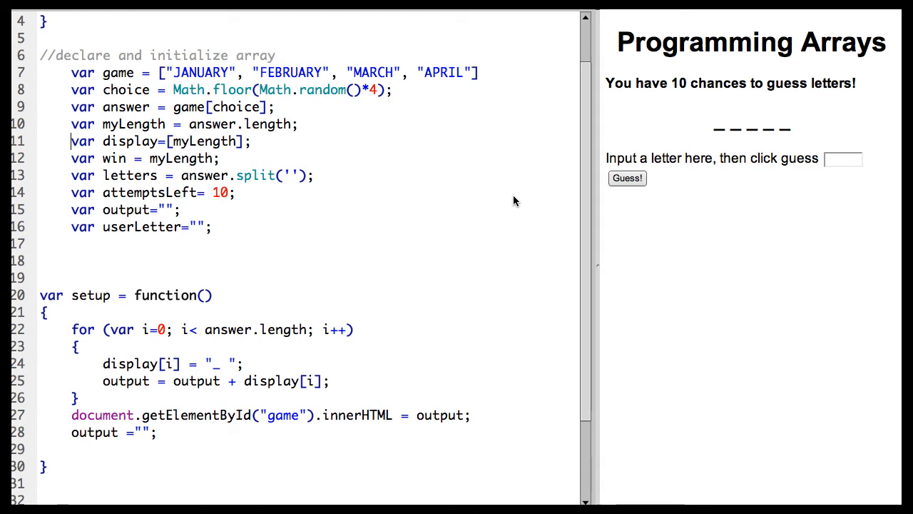
mouse_move(114, 327)
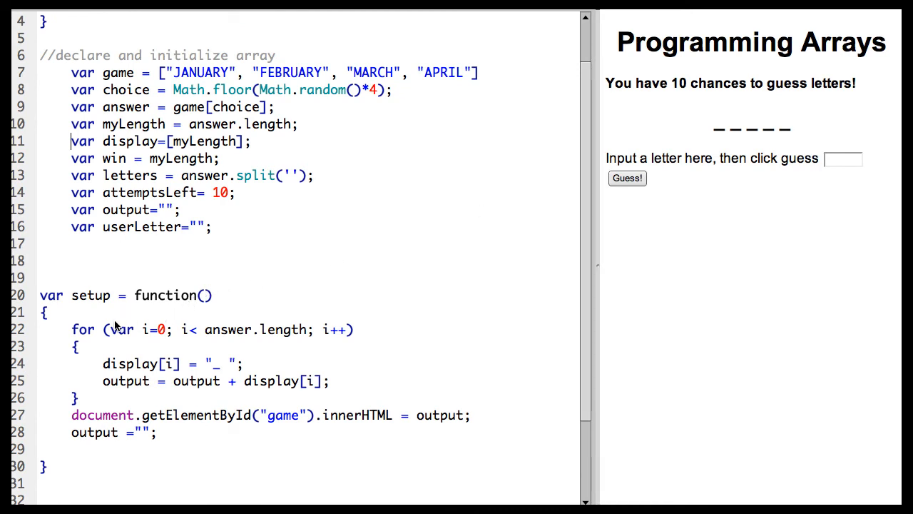
mouse_move(114, 330)
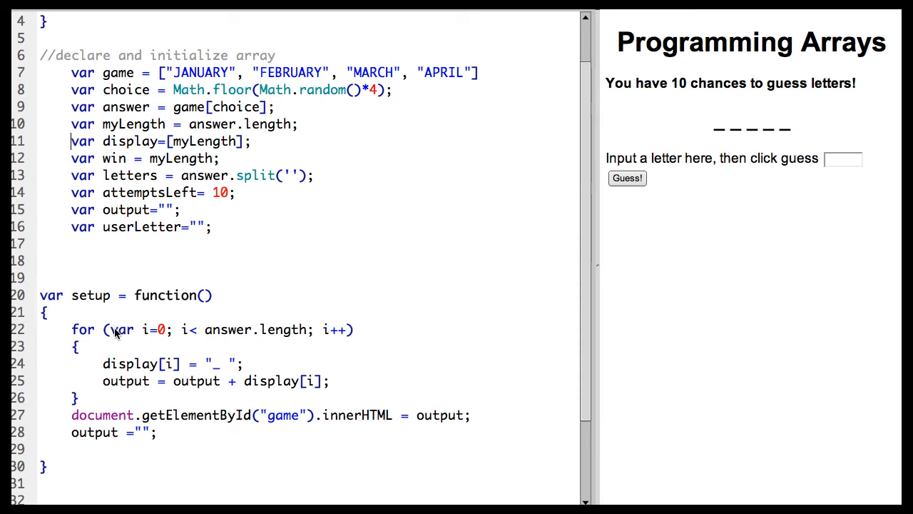
mouse_move(127, 331)
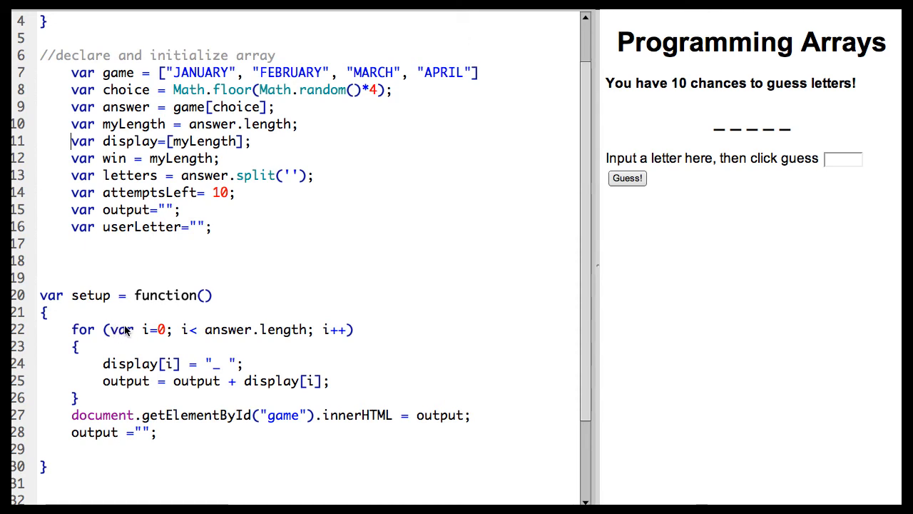
mouse_move(163, 330)
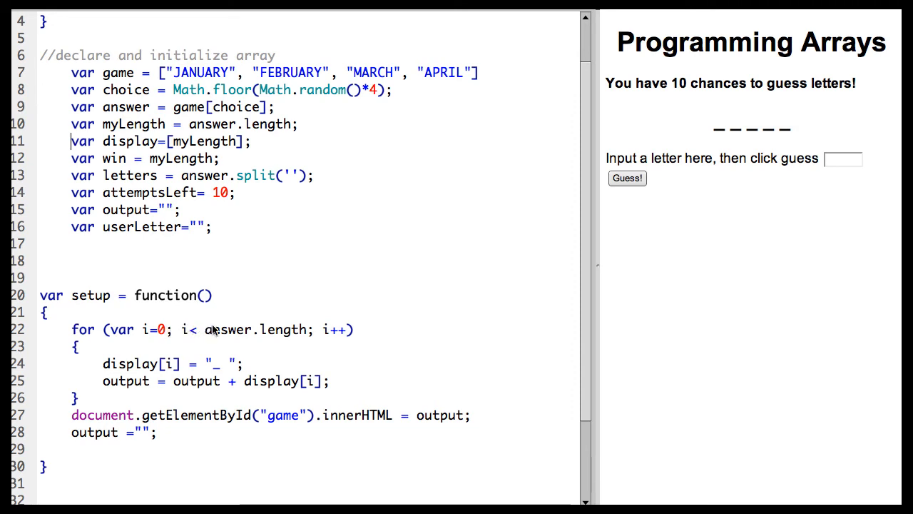
mouse_move(229, 331)
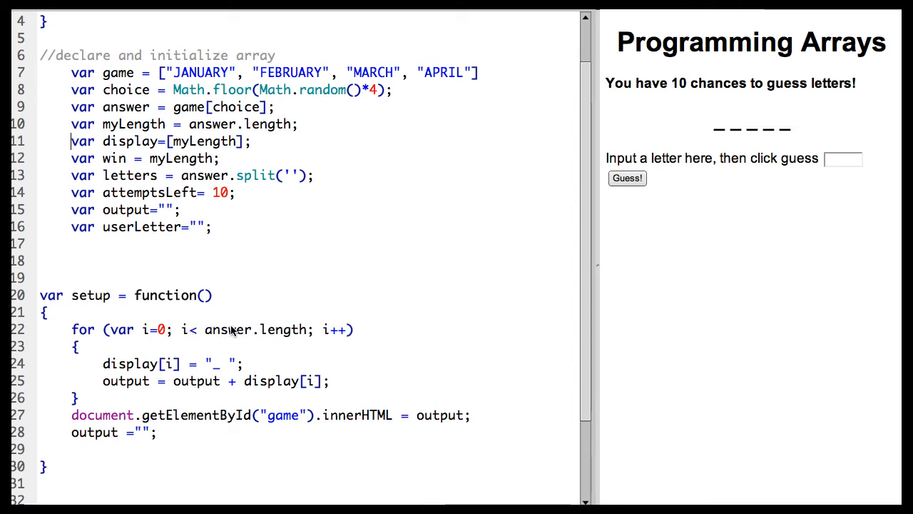
mouse_move(330, 324)
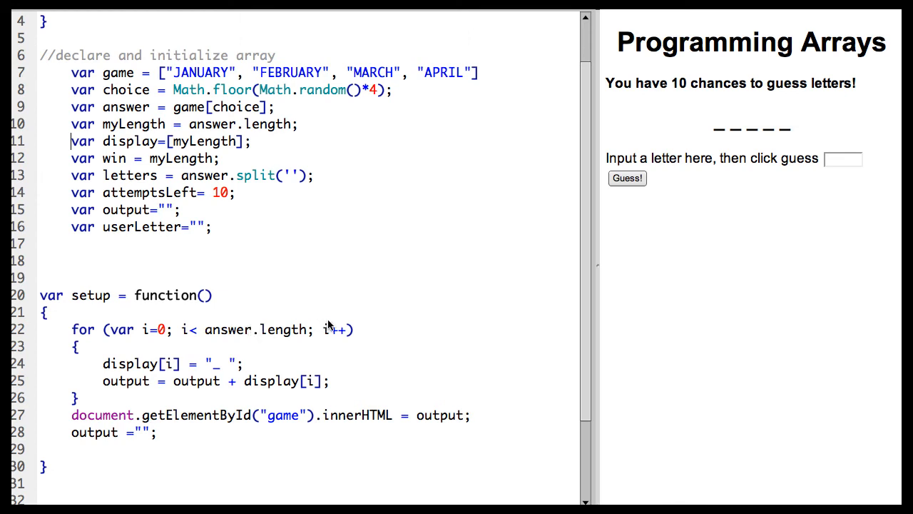
mouse_move(159, 364)
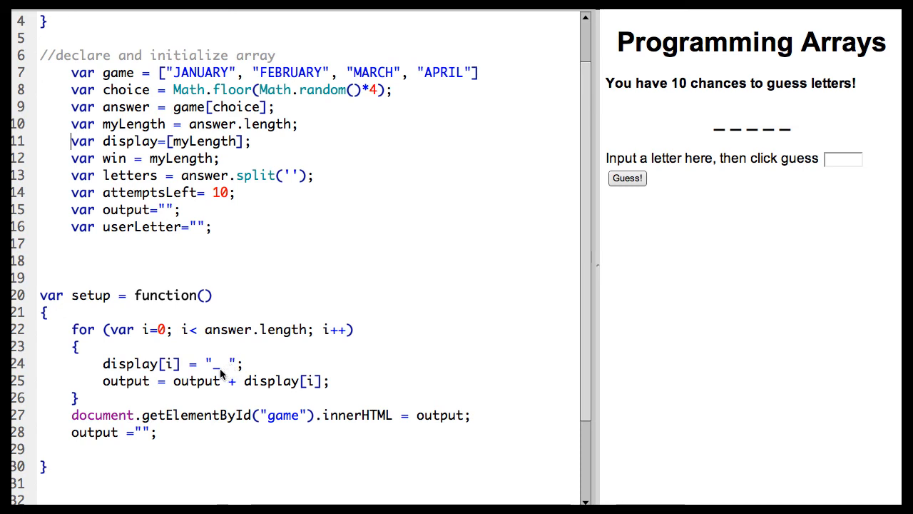
mouse_move(159, 381)
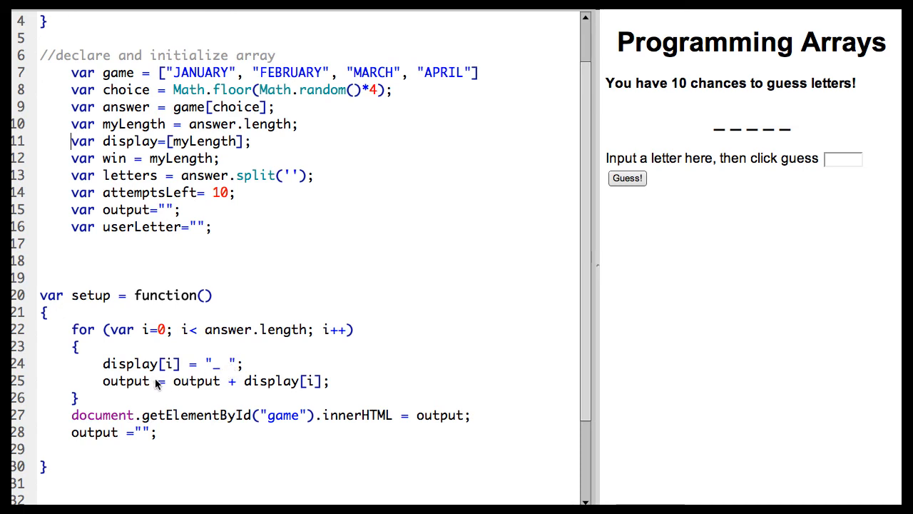
mouse_move(234, 382)
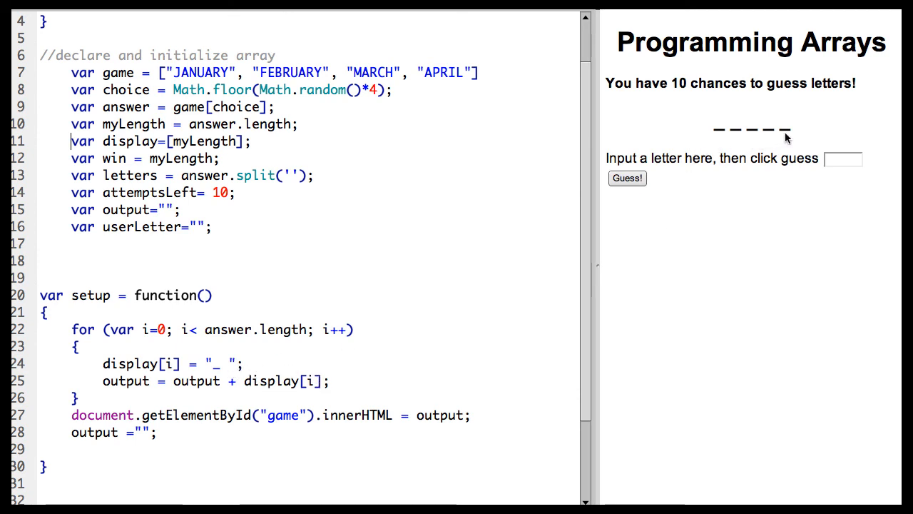
mouse_move(178, 395)
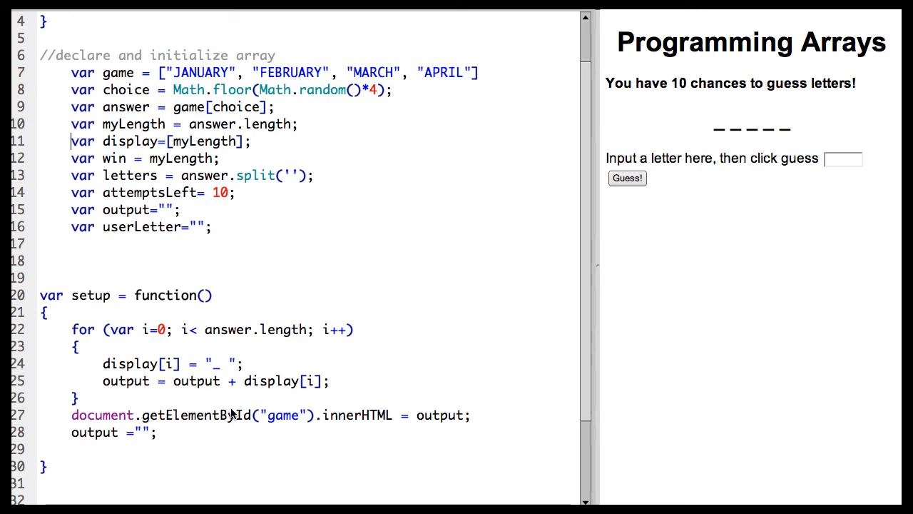
mouse_move(791, 195)
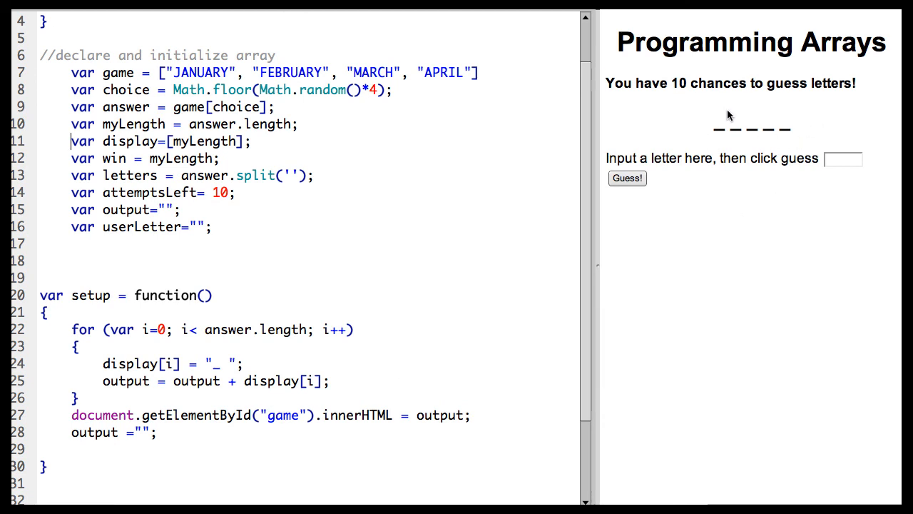
mouse_move(336, 444)
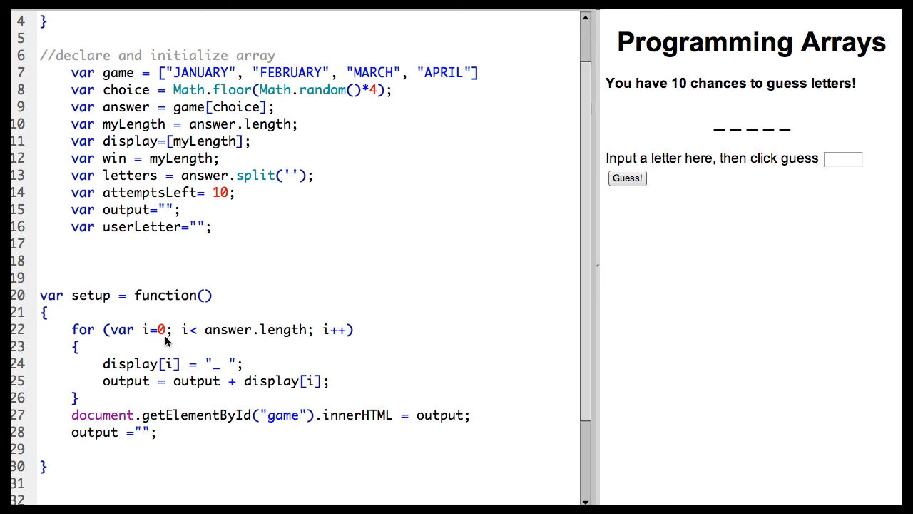
mouse_move(218, 243)
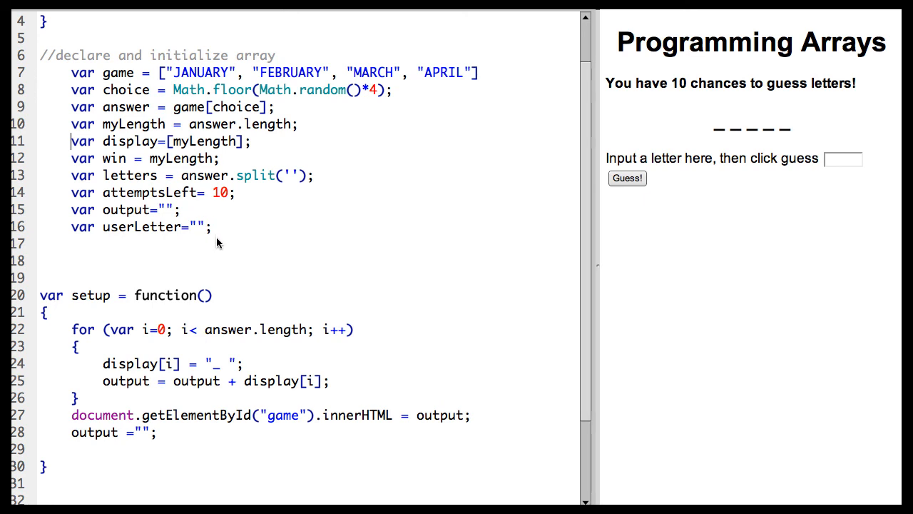
mouse_move(732, 140)
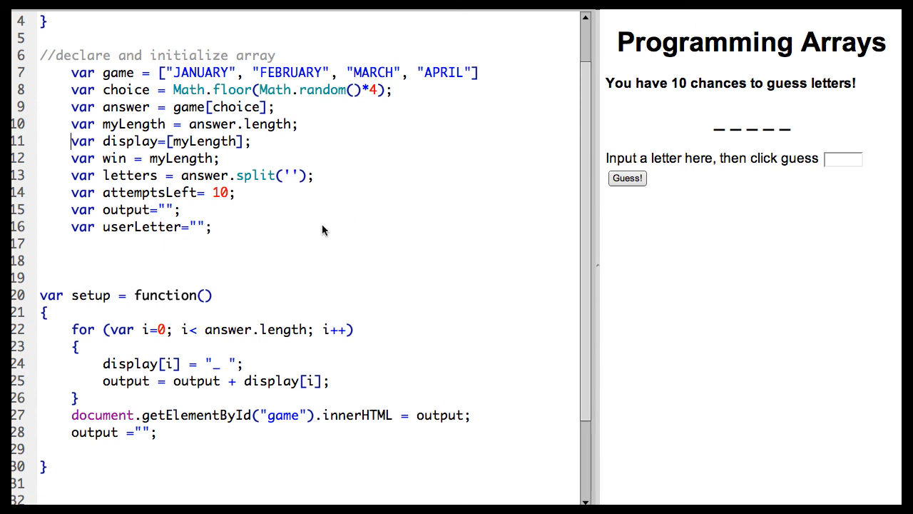
mouse_move(683, 115)
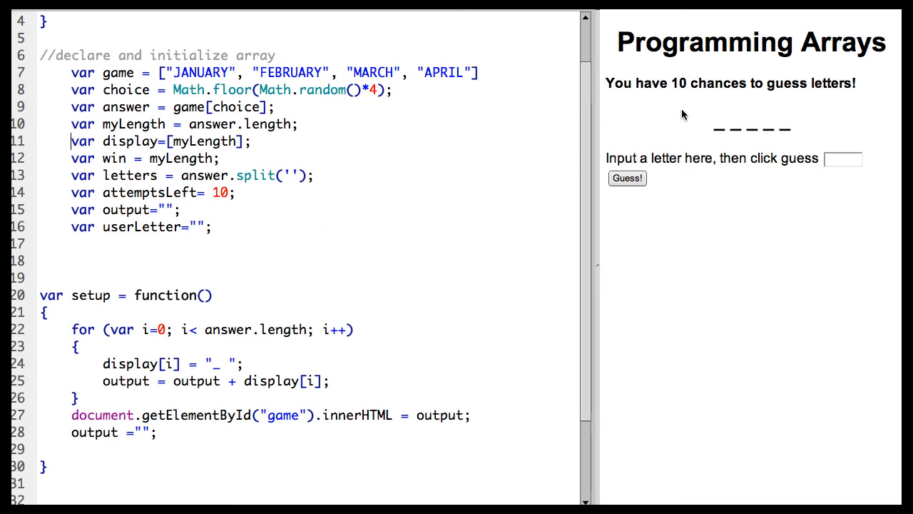